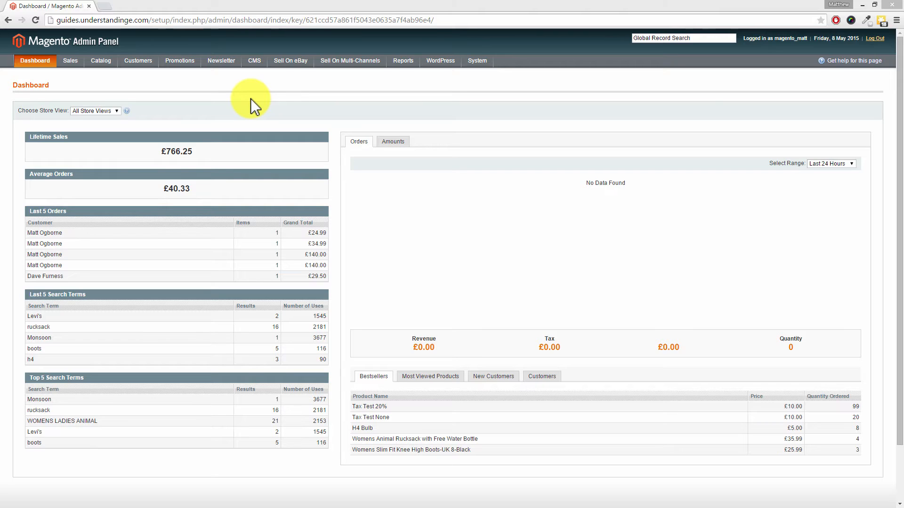
- Go to Sales > Transactions from the dashboard's top menu
left_click(69, 60)
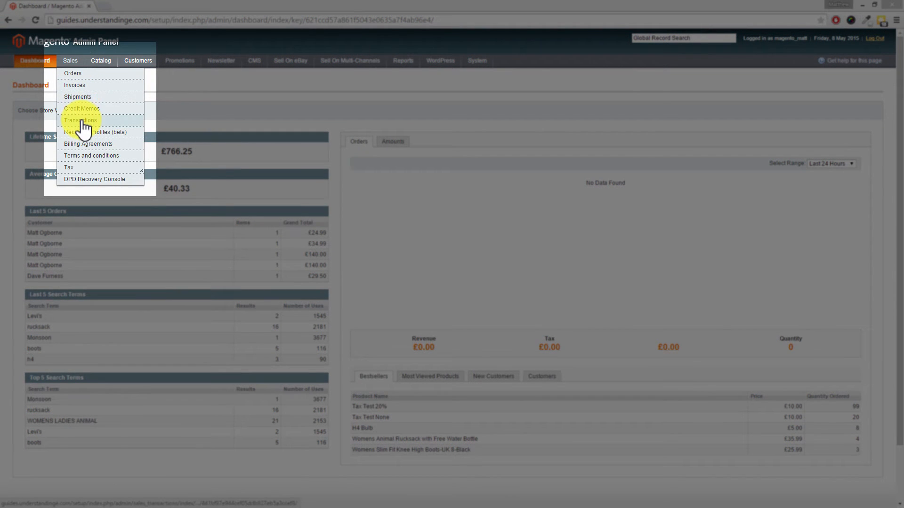
left_click(80, 120)
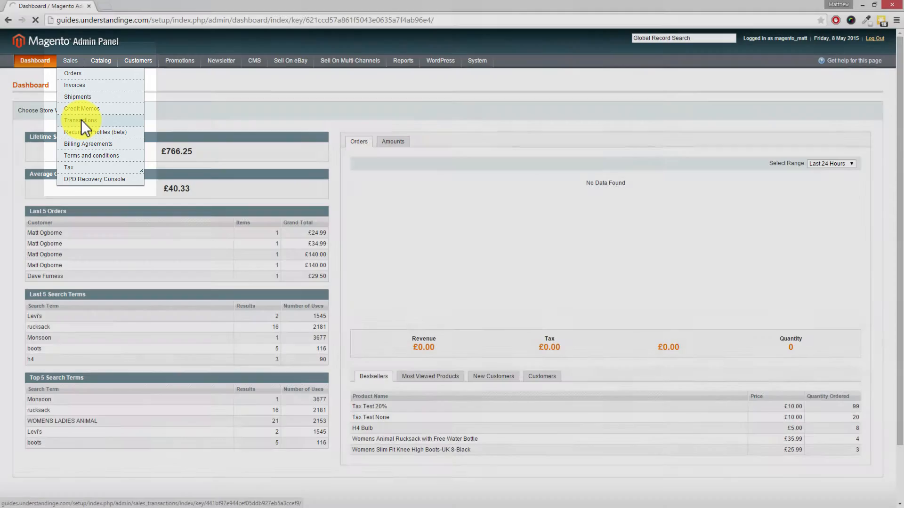
- Load the five-record Transactions grid and open order 100000018's transaction
left_click(80, 120)
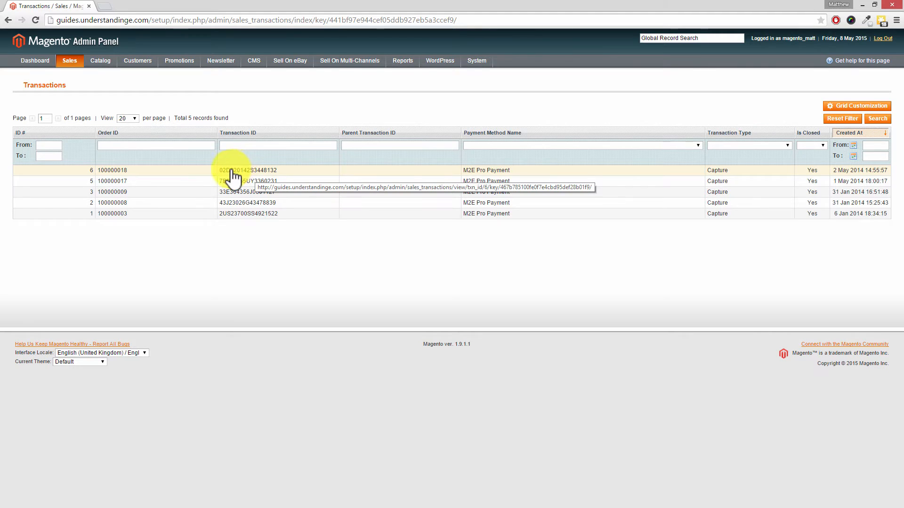
mouse_move(268, 239)
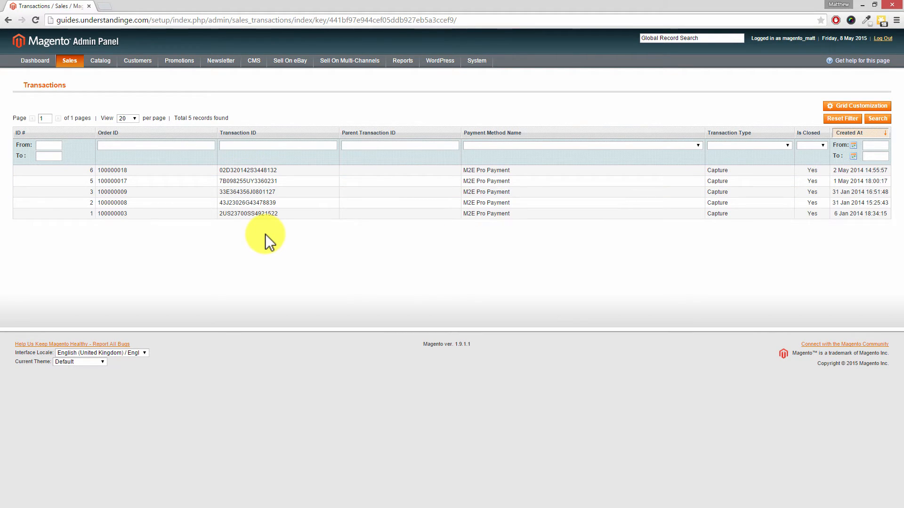
mouse_move(265, 236)
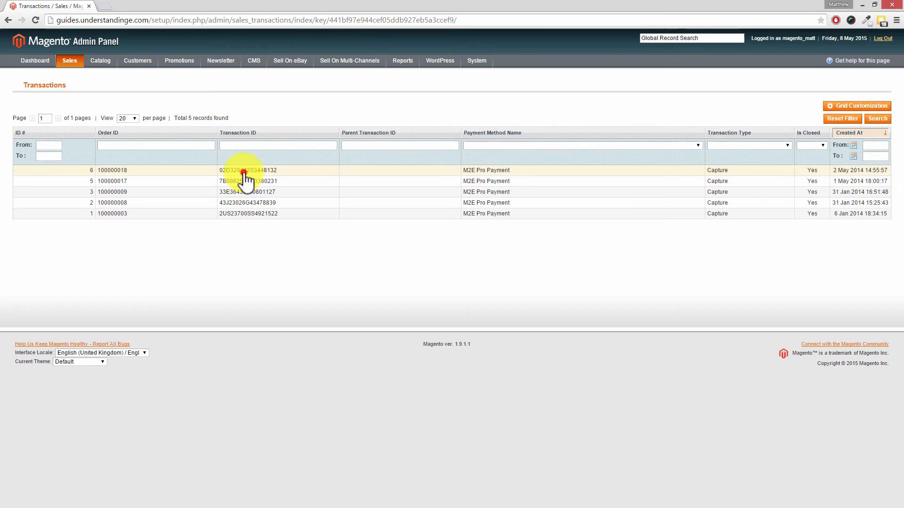
left_click(249, 170)
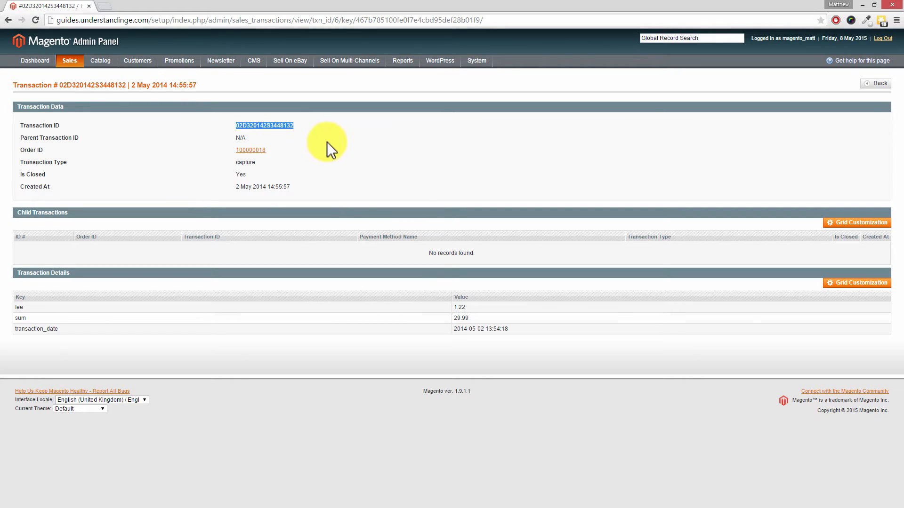
left_click(875, 83)
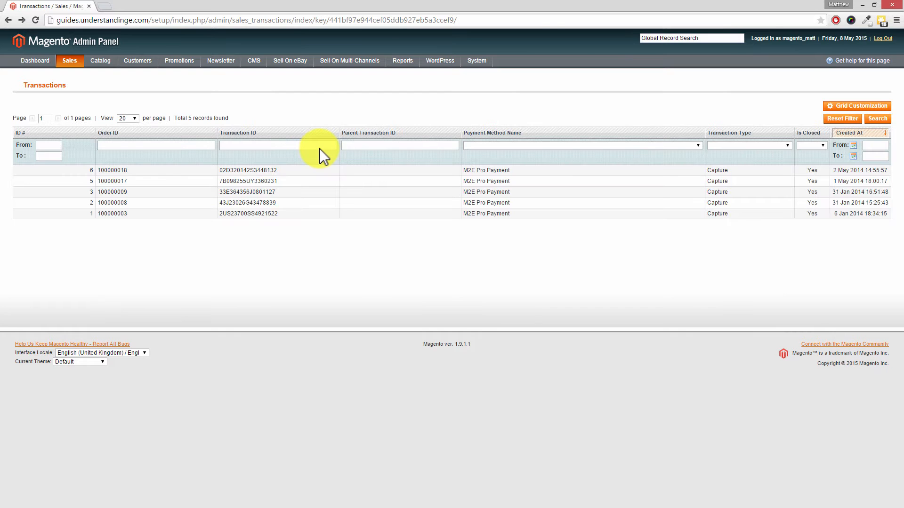
type("02D320142S3448132")
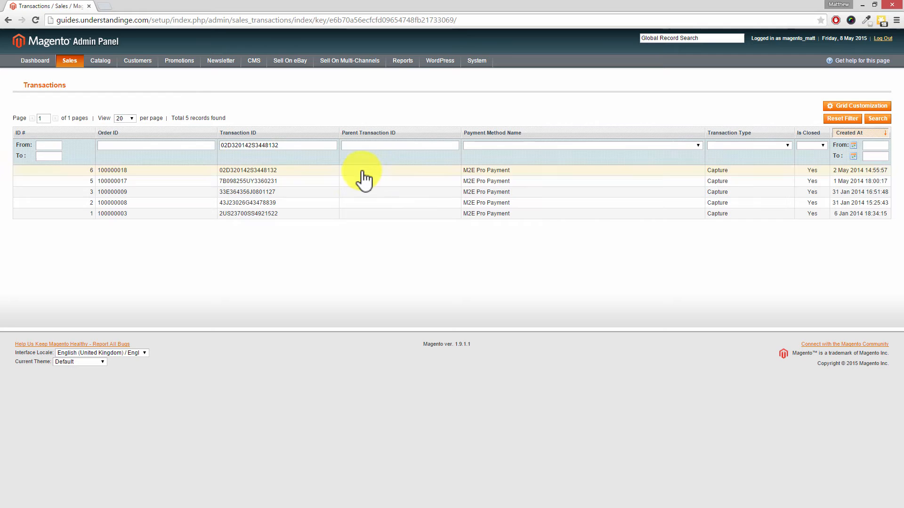
mouse_move(365, 177)
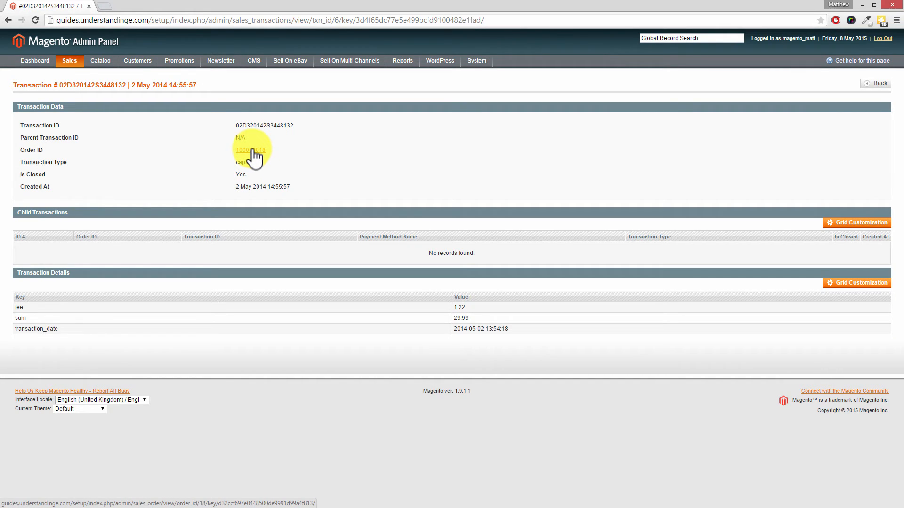
- Open order 100000018 from its Order ID link, then view the UnderstandingE tutorials site
left_click(250, 150)
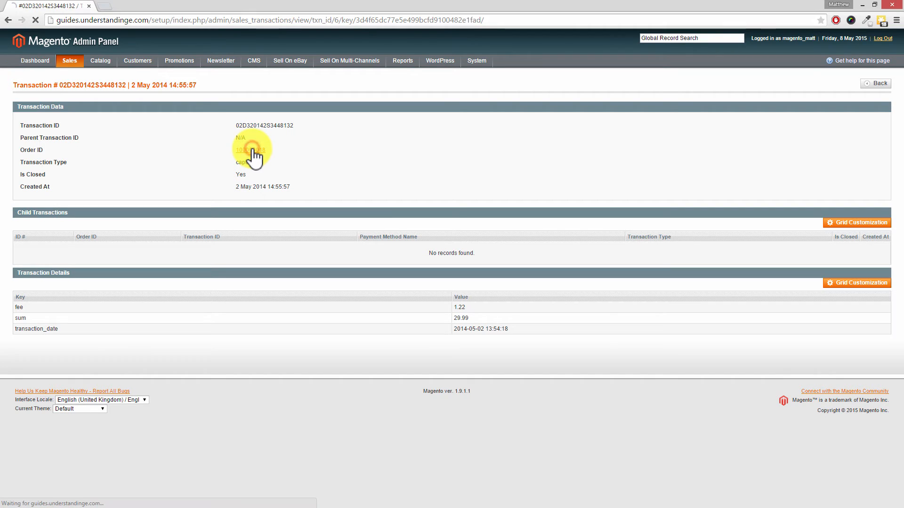
left_click(244, 149)
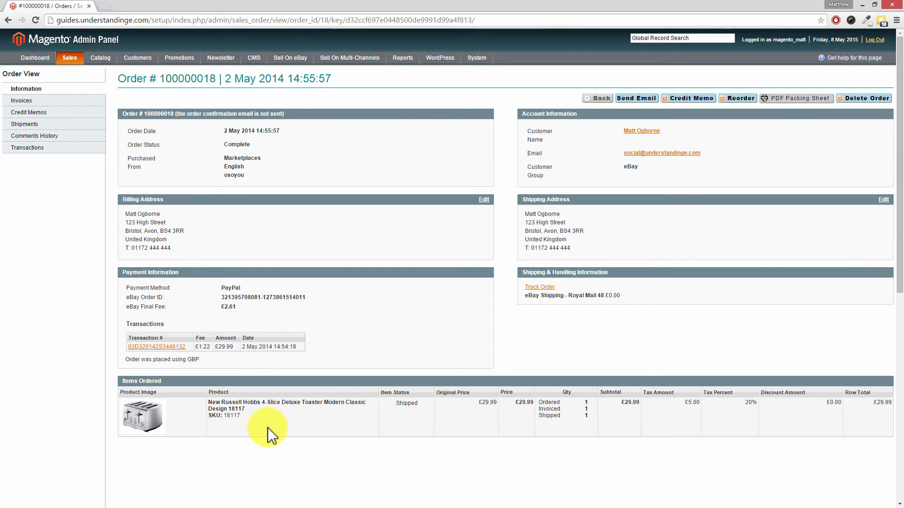
mouse_move(335, 280)
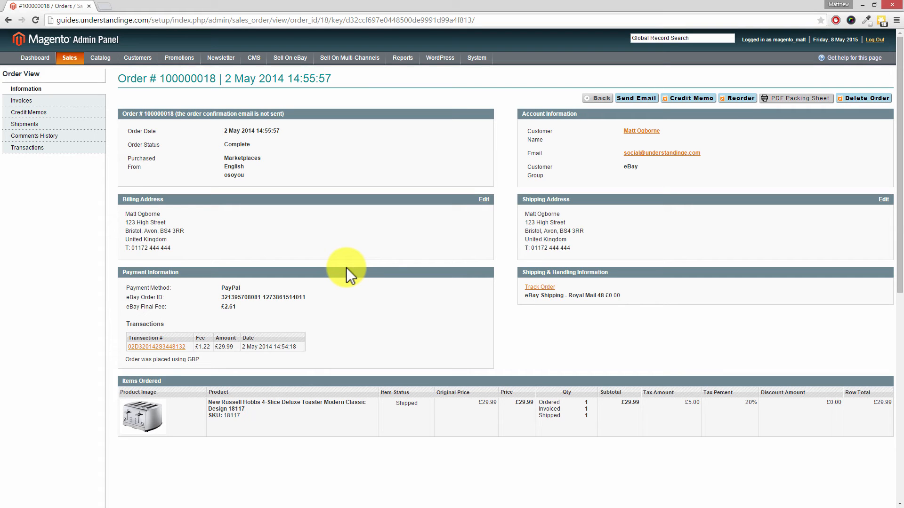
left_click(70, 6)
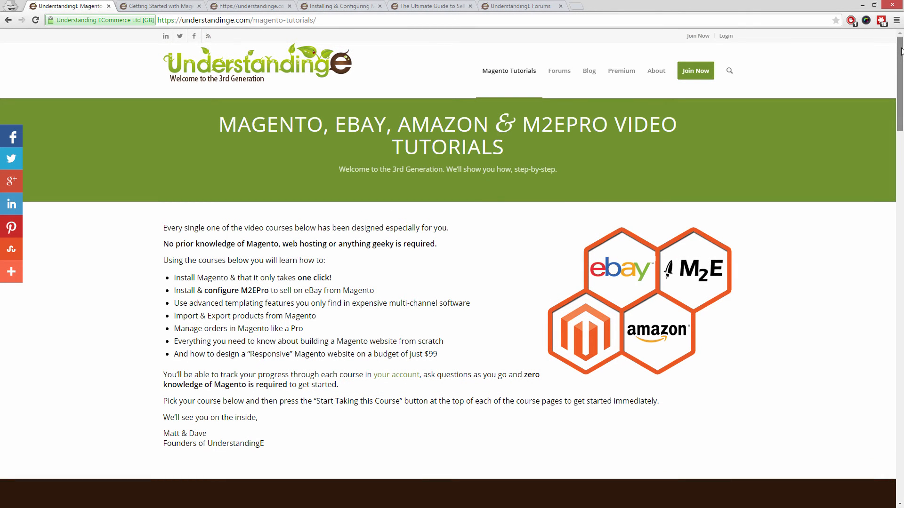
- Scroll through the Magento Tutorials page and open the Getting Started with Magento course
scroll("down", 3)
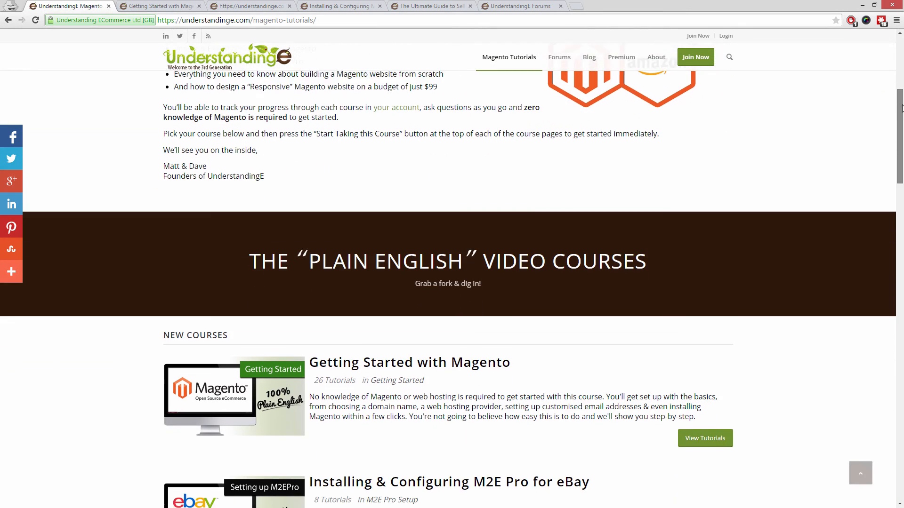
scroll("down", 3)
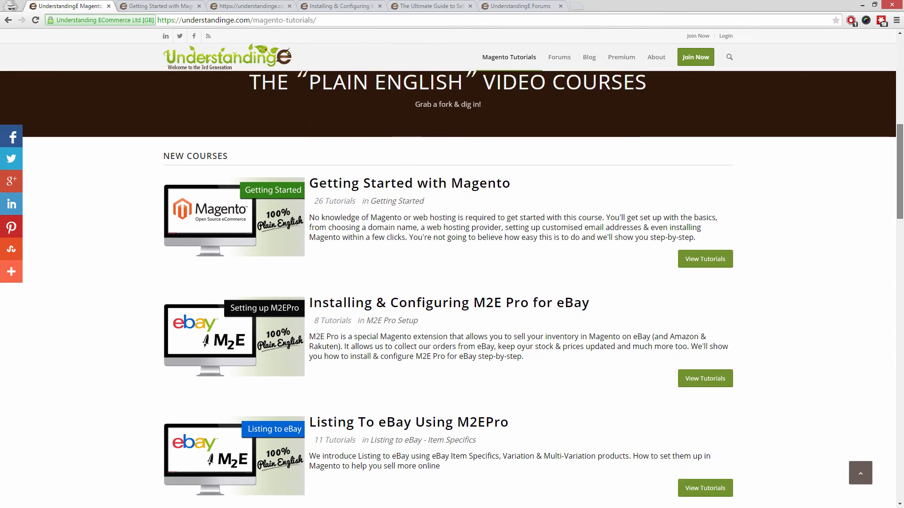
scroll("down", 3)
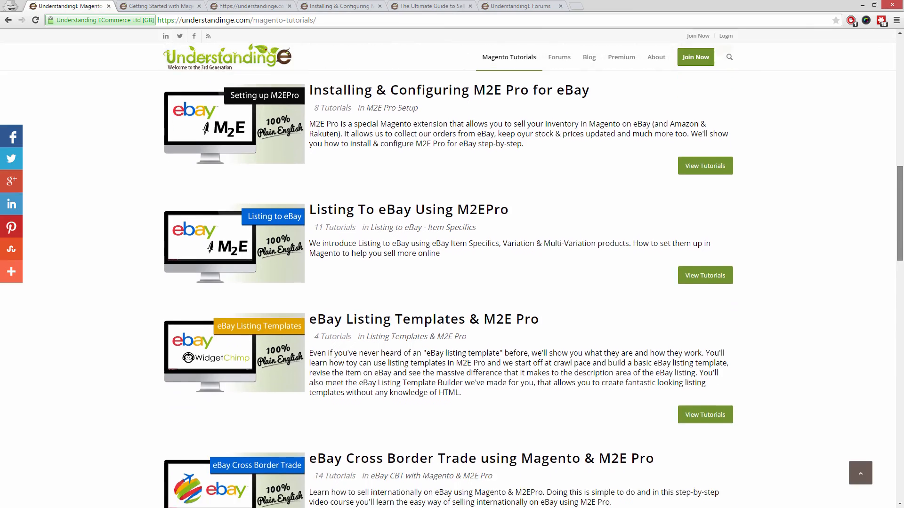
left_click(160, 6)
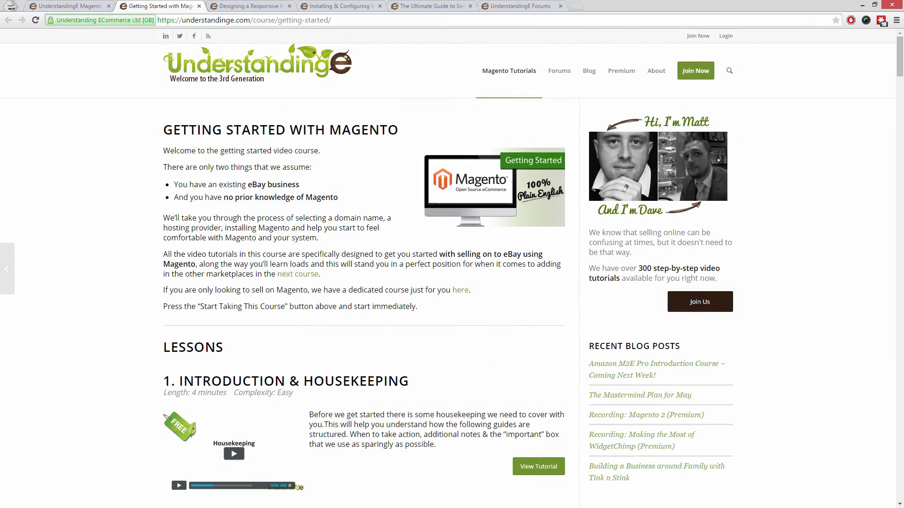
- Scroll through the Responsive Magento Website course page
left_click(250, 6)
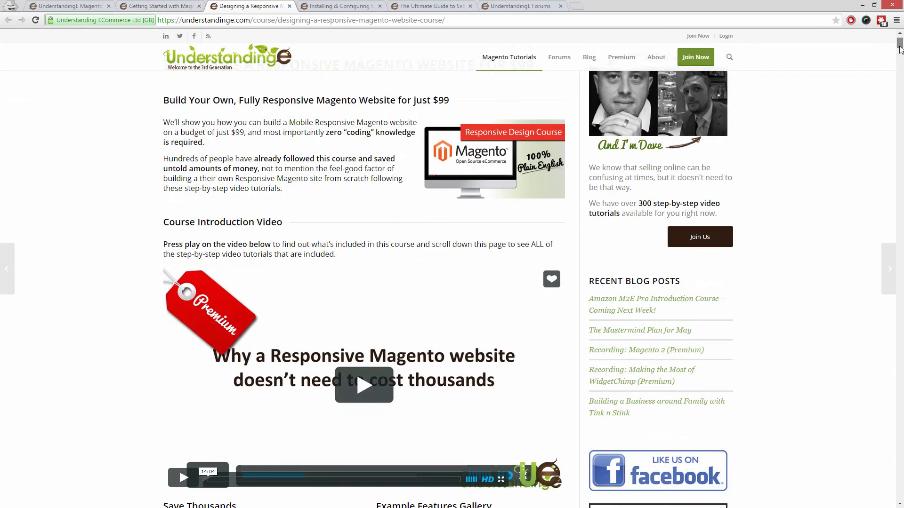
scroll("down", 3)
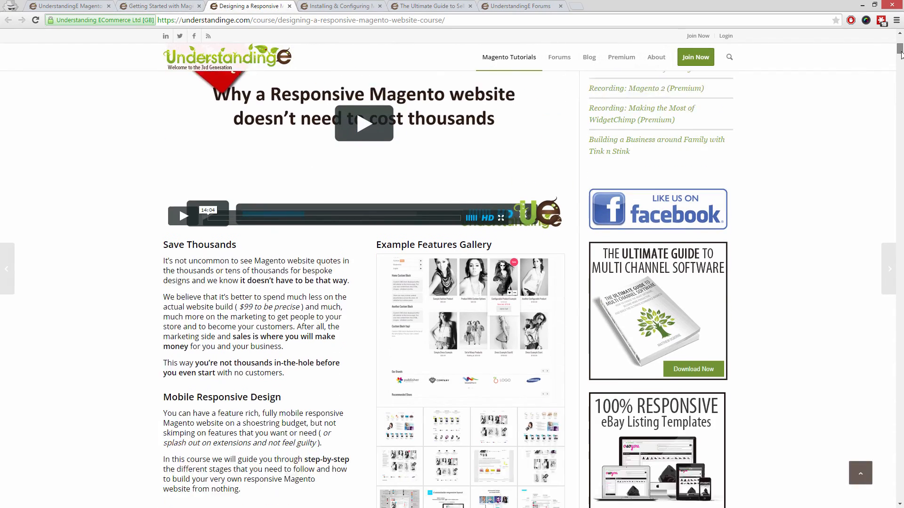
scroll("down", 3)
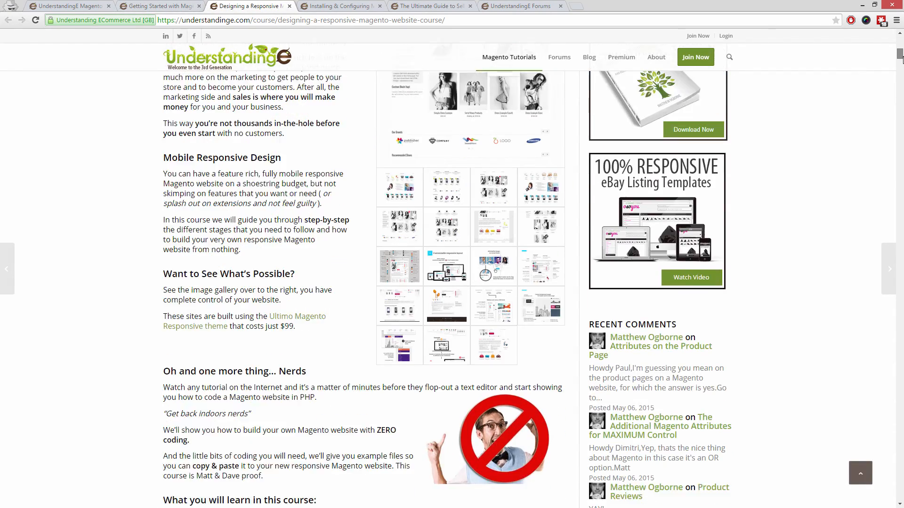
scroll("down", 3)
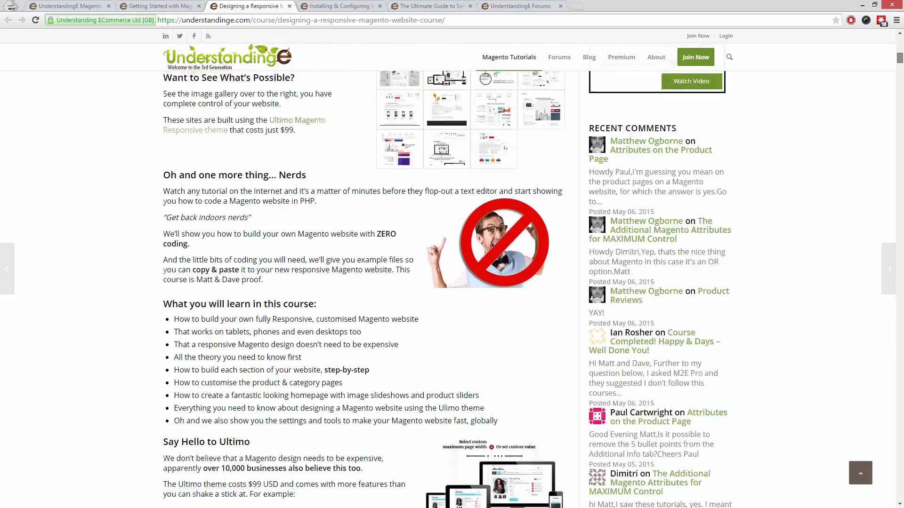
- View the M2E Pro and Amazon selling course pages, ending on the UnderstandingE Forums
left_click(340, 6)
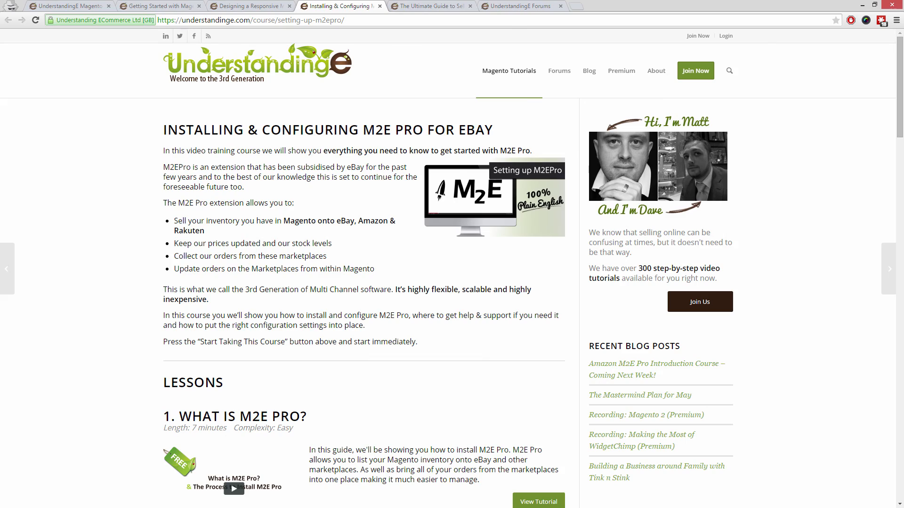
left_click(430, 5)
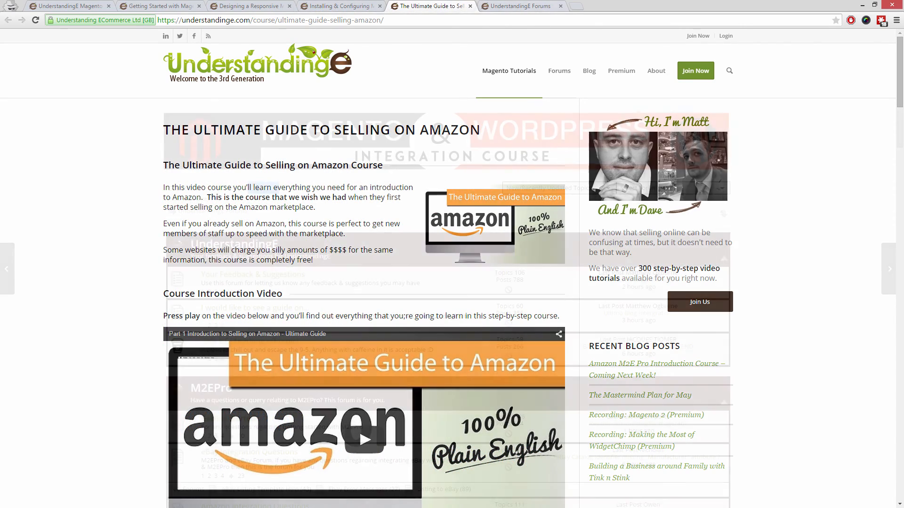
left_click(559, 71)
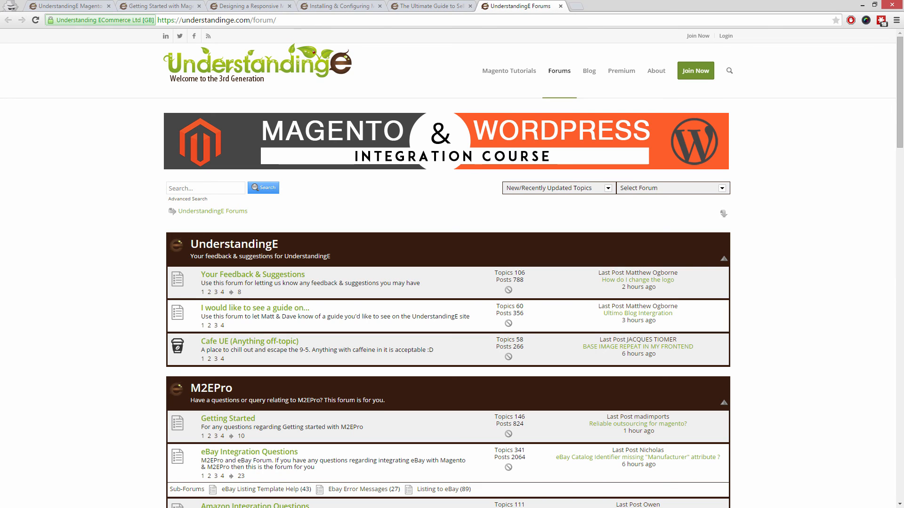